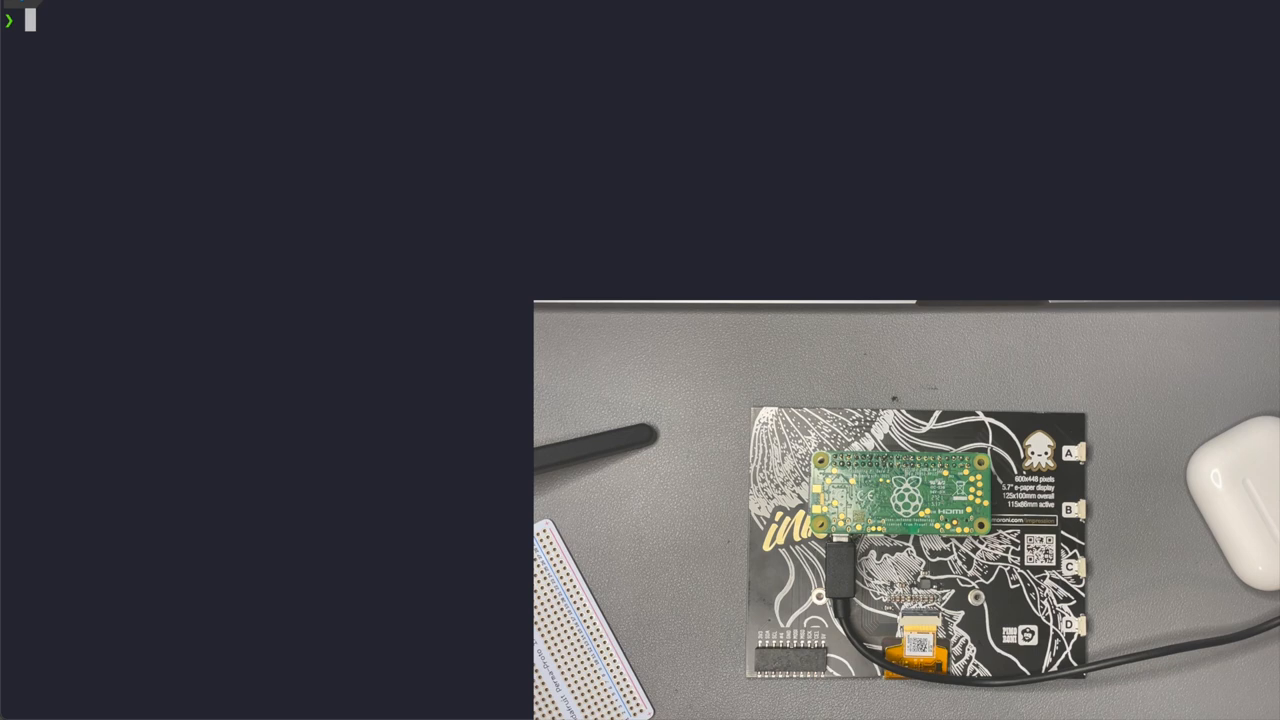
Start an SSH session to raspberrypi.local and log in with the password
{"action": "type", "text": "s"}
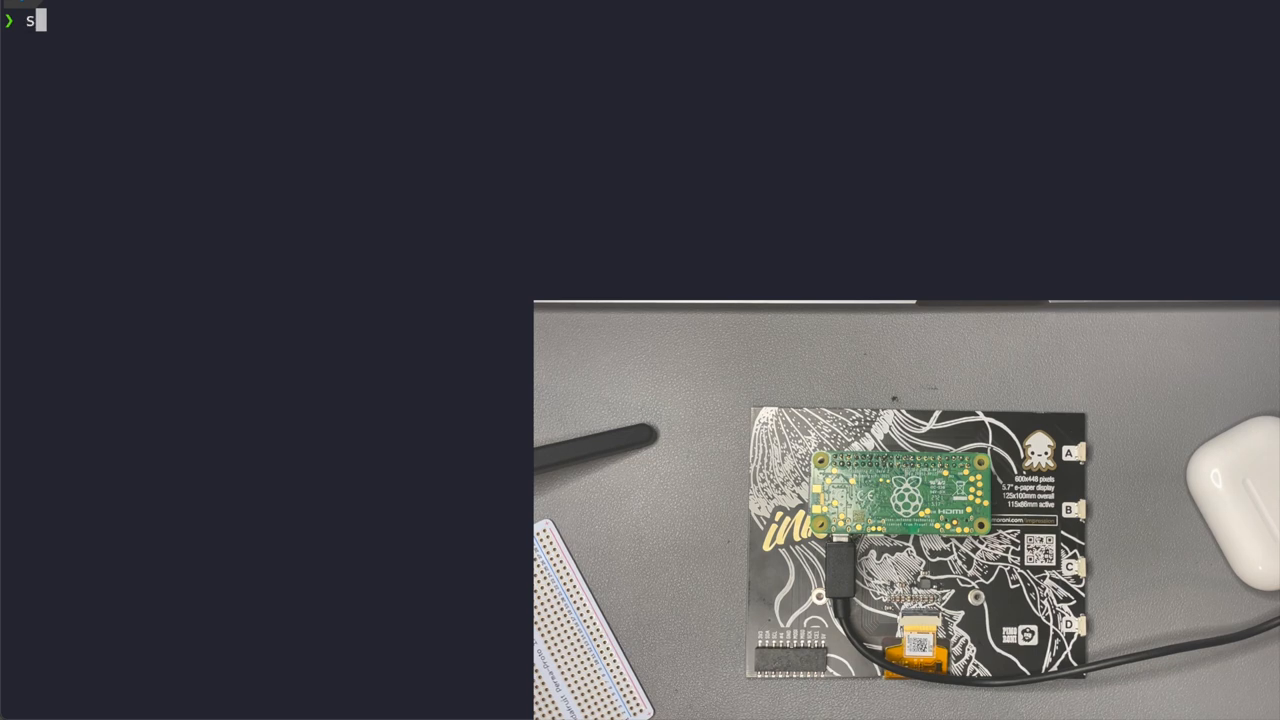
{"action": "type", "text": "sh rasp"}
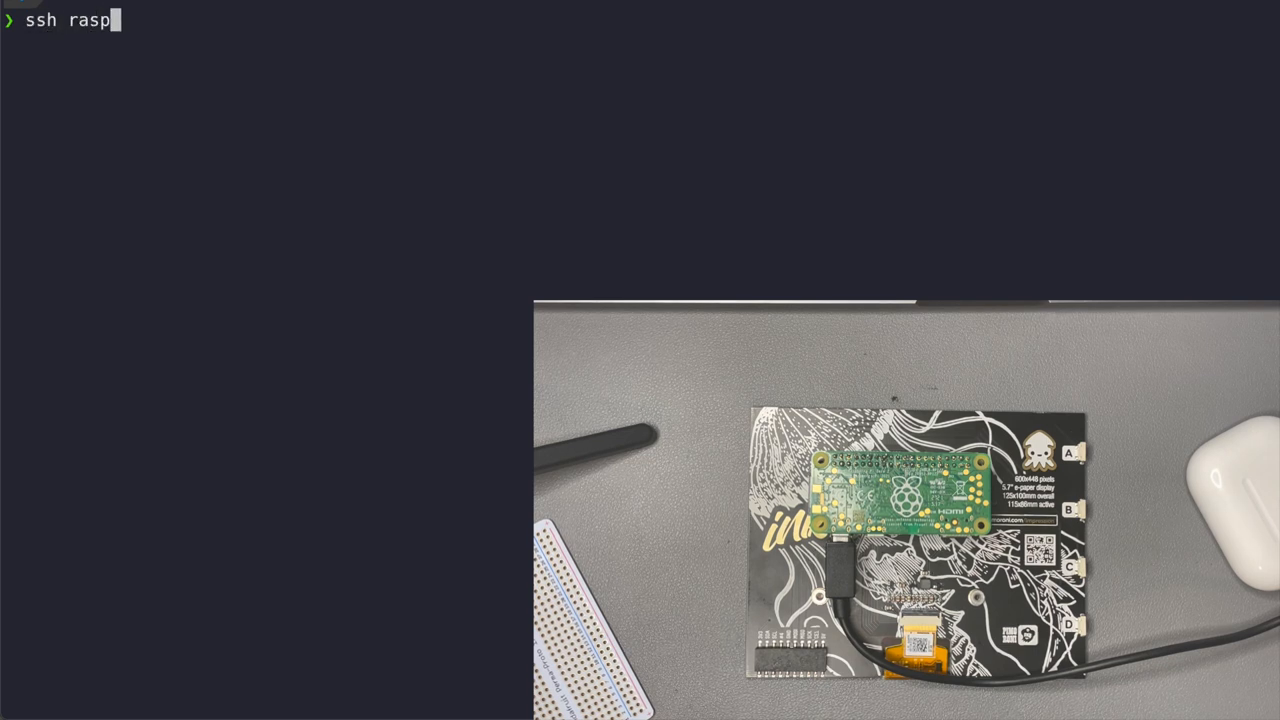
{"action": "type", "text": "berrypi"}
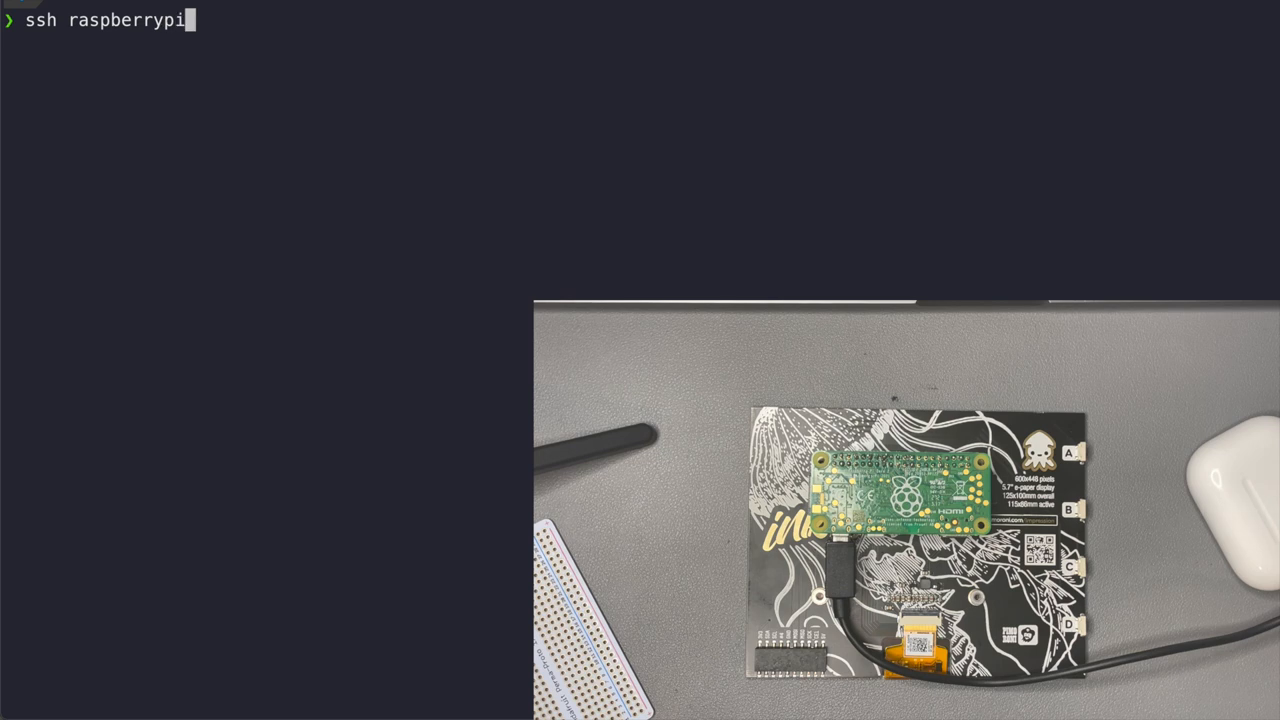
{"action": "type", "text": ".local -l pi"}
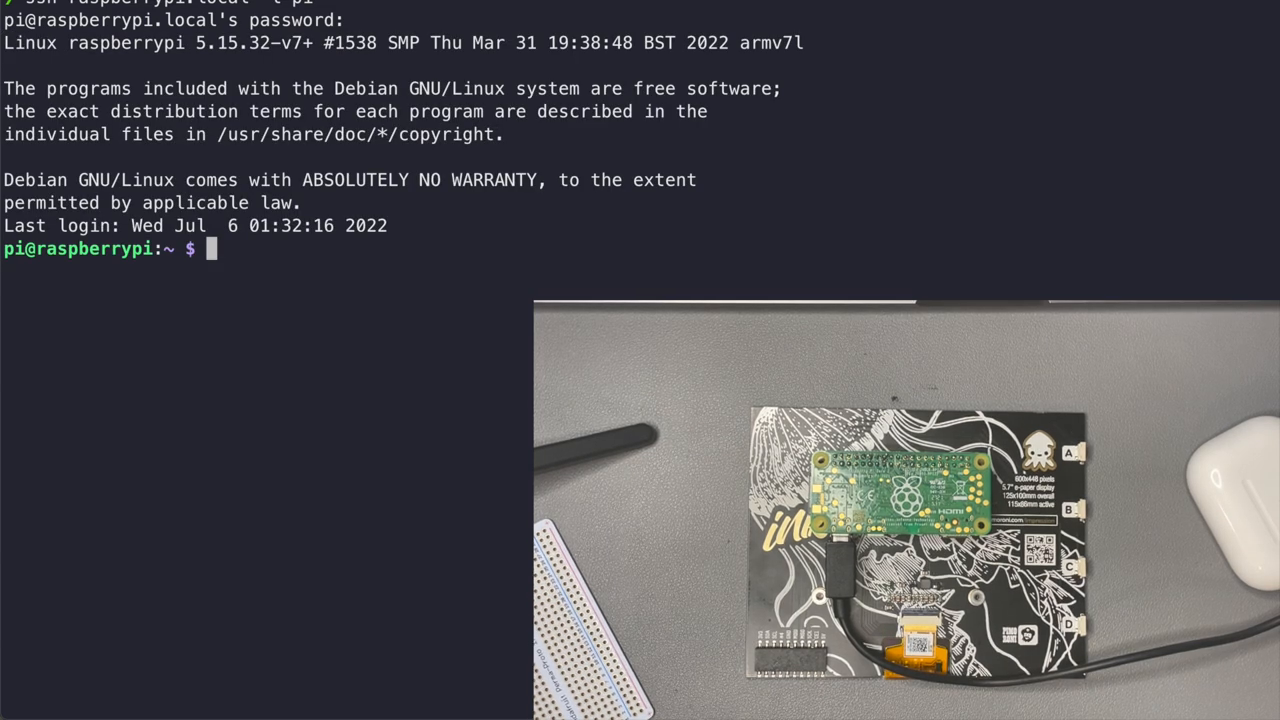
Move into workspace/inky/ and list its contents
{"action": "type", "text": "cd w"}
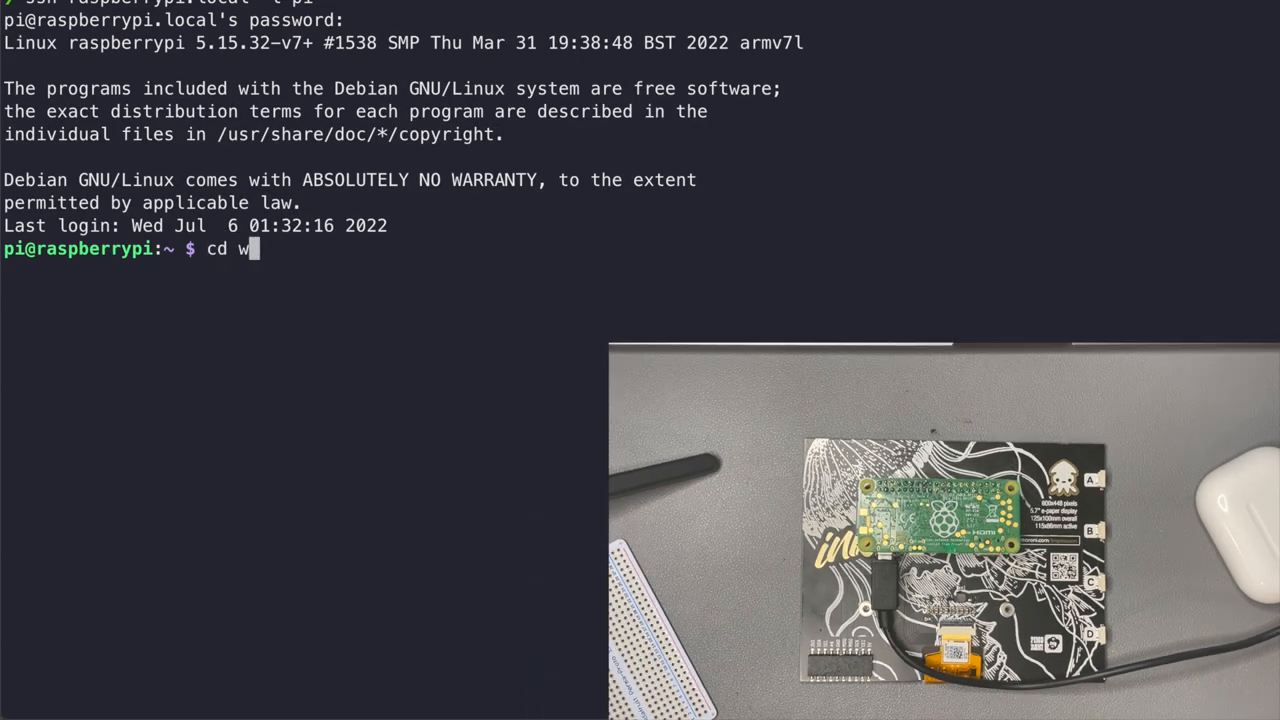
{"action": "type", "text": "orkspace/inky/"}
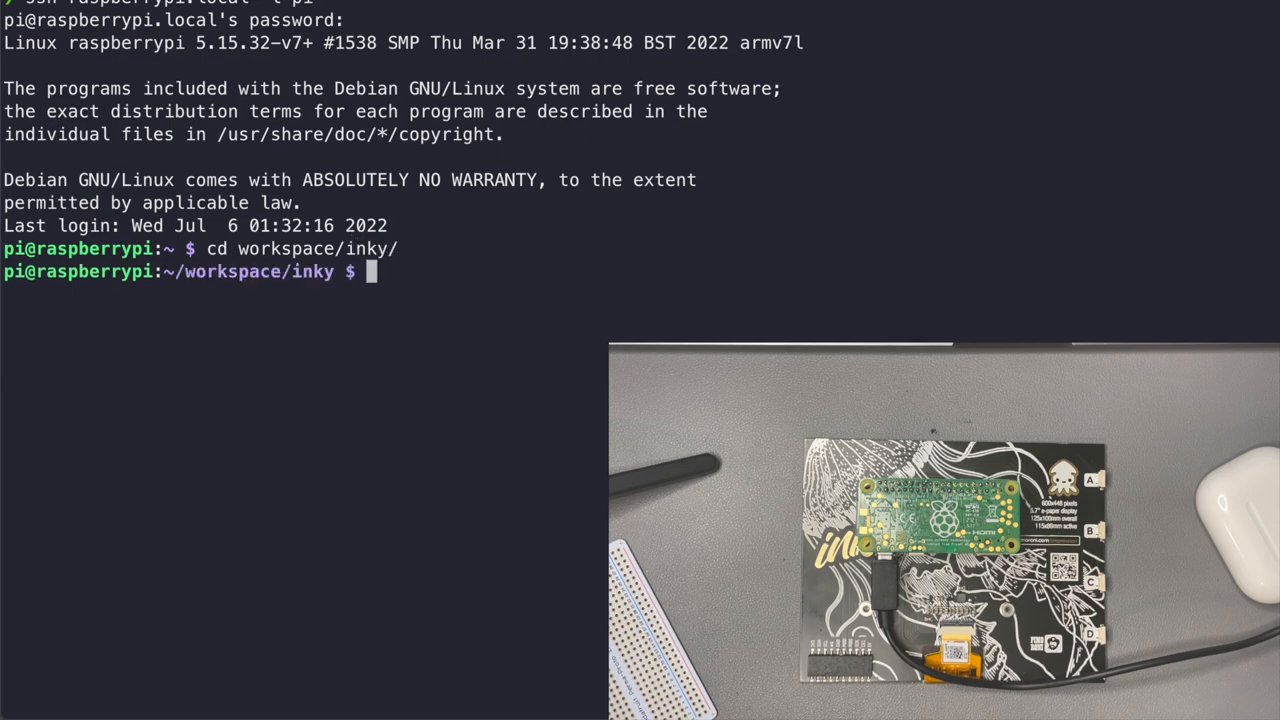
{"action": "type", "text": "ls -la"}
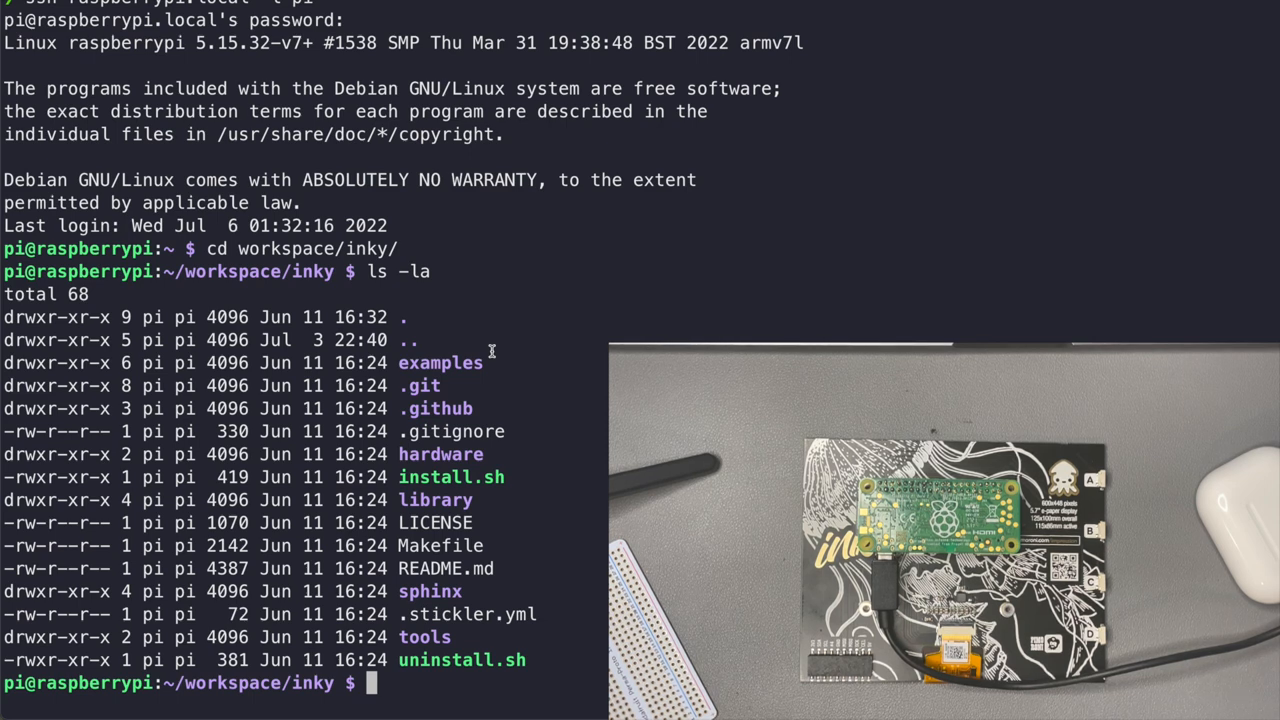
Enter examples/7color/ and run python stripes.py so the board is detected as 7-Colour
{"action": "type", "text": "cd"}
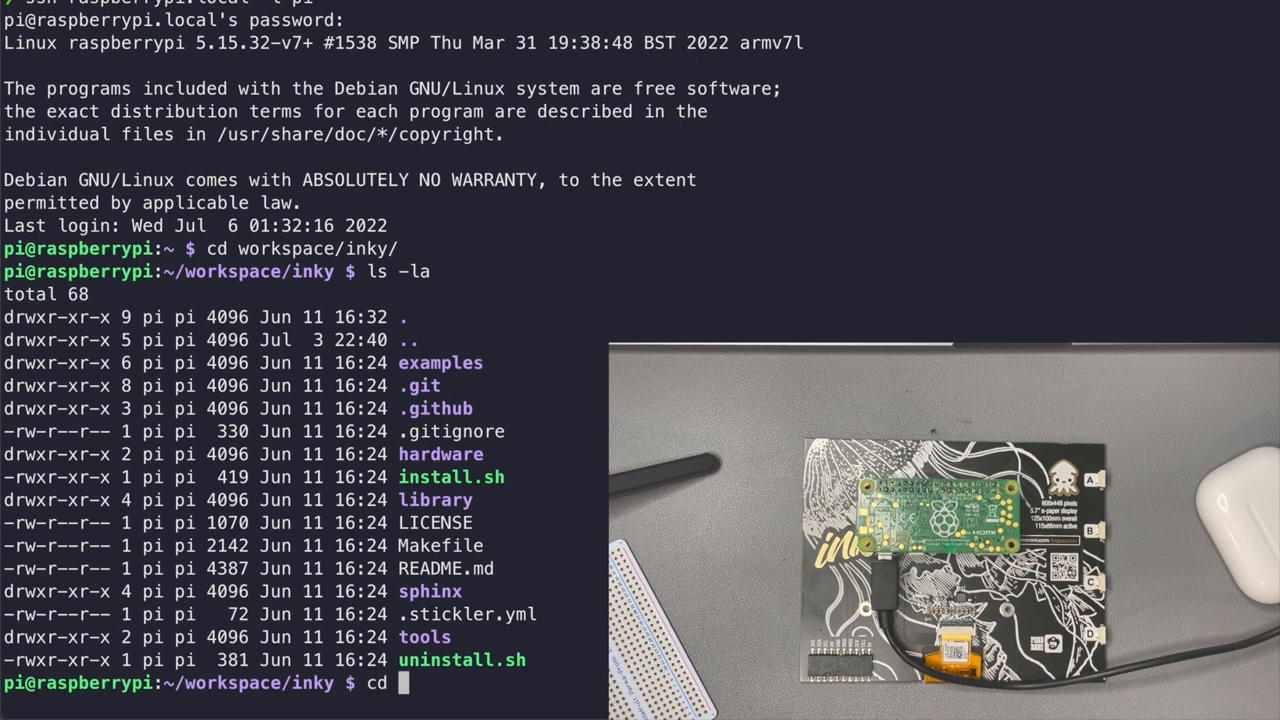
{"action": "type", "text": "examples/"}
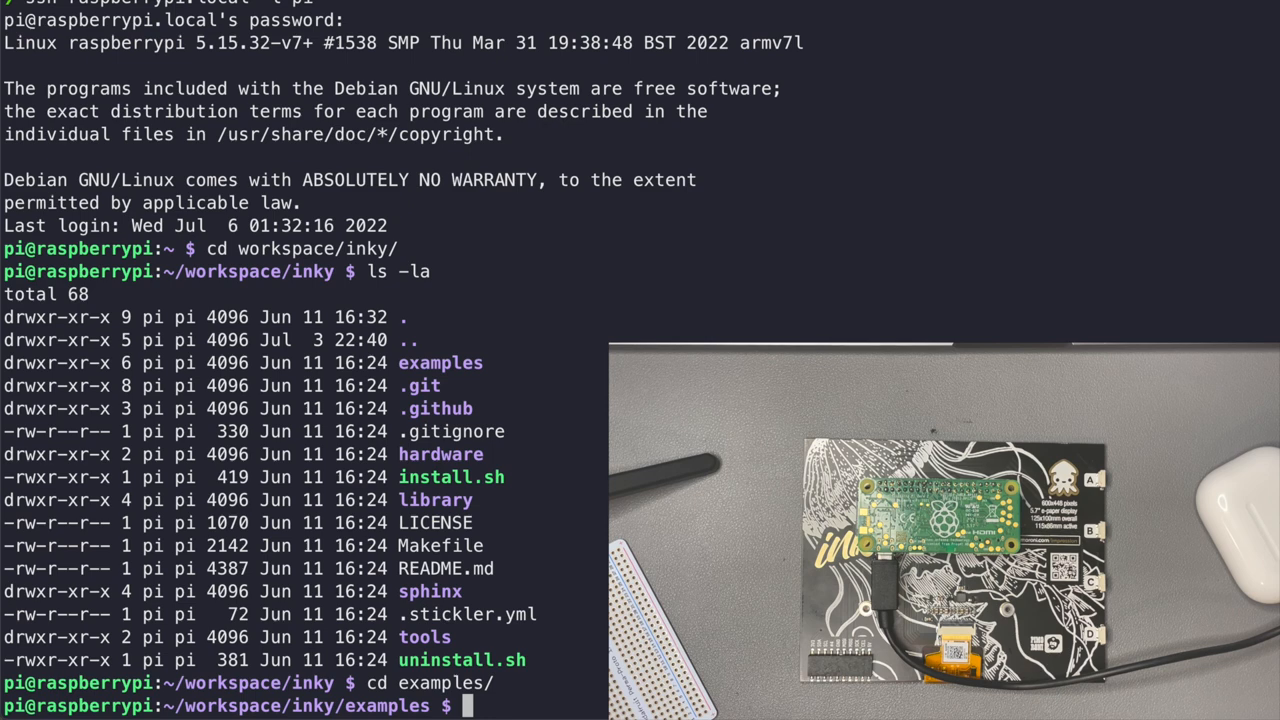
{"action": "type", "text": "cd 7color/"}
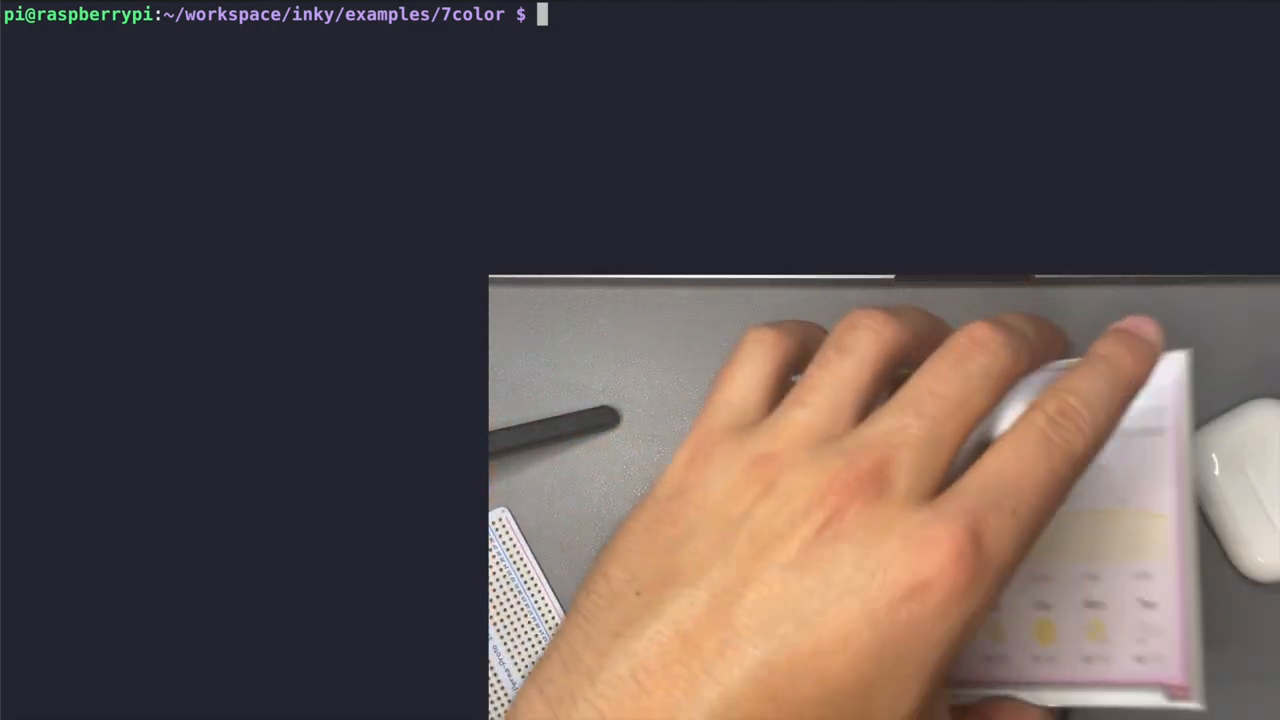
{"action": "type", "text": "pyt"}
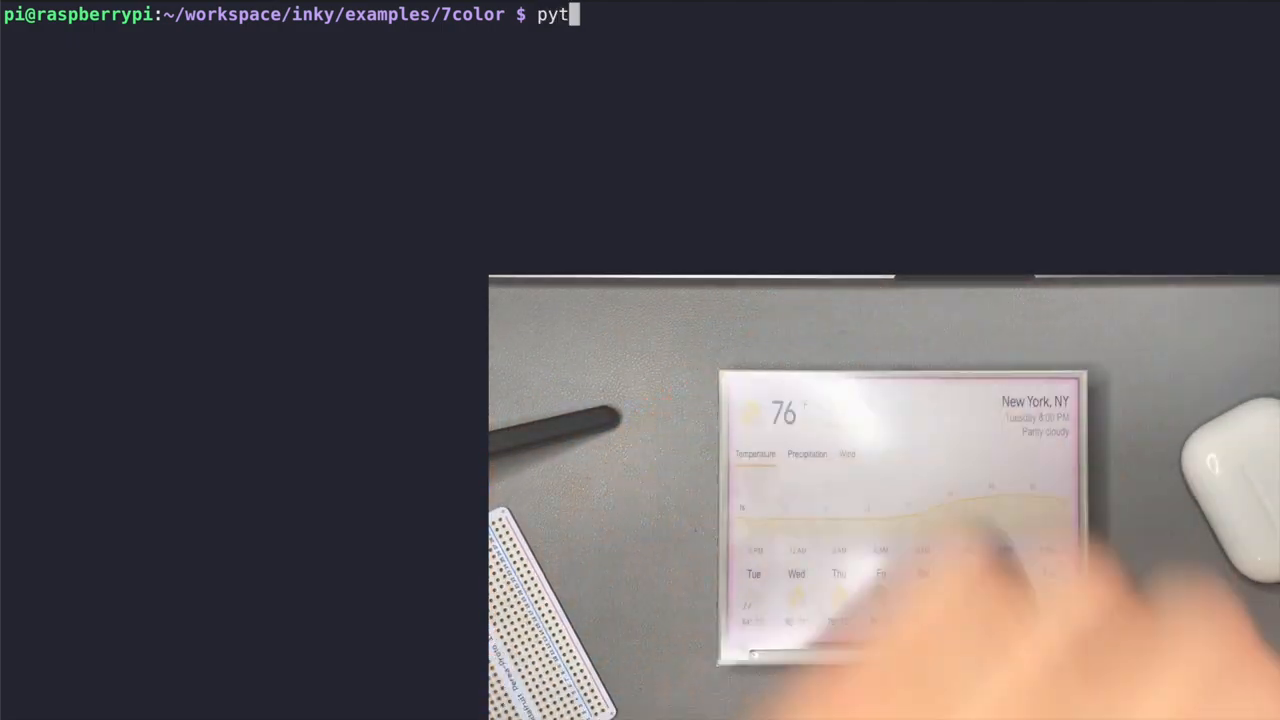
{"action": "type", "text": "hon as"}
{"action": "type", "text": "ls -la"}
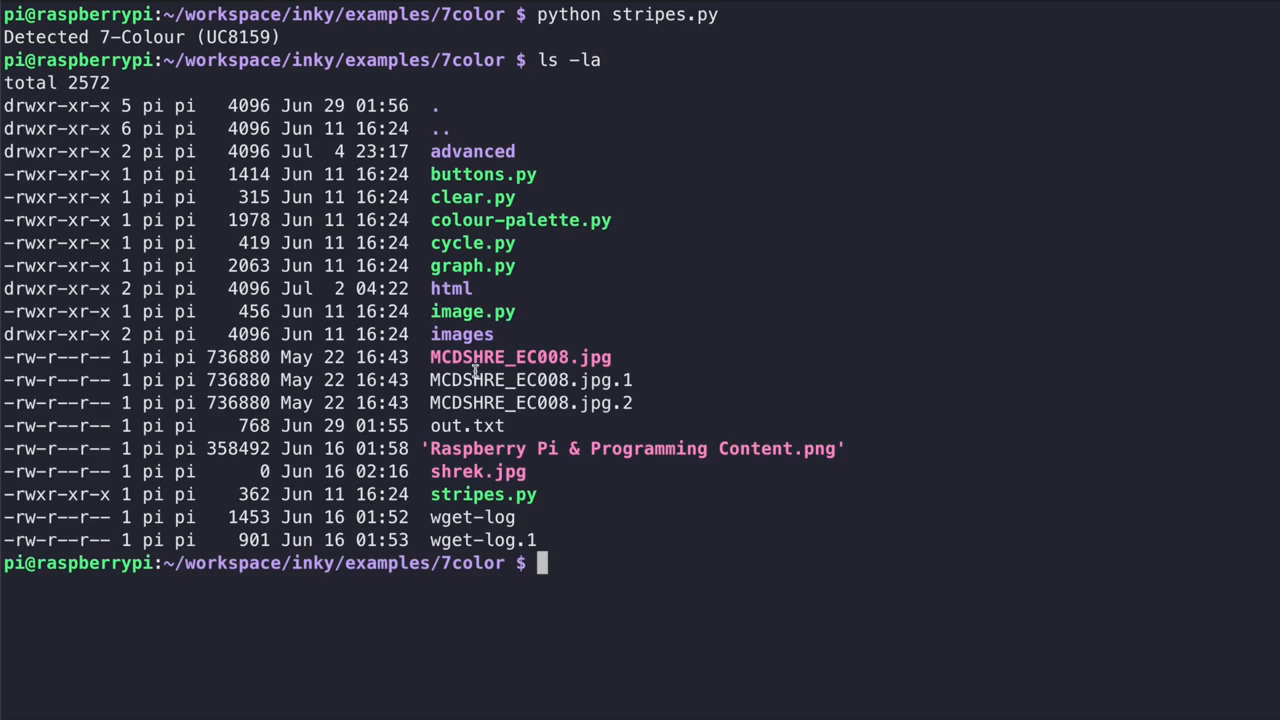
{"action": "mouse_move", "coordinate": [500, 336]}
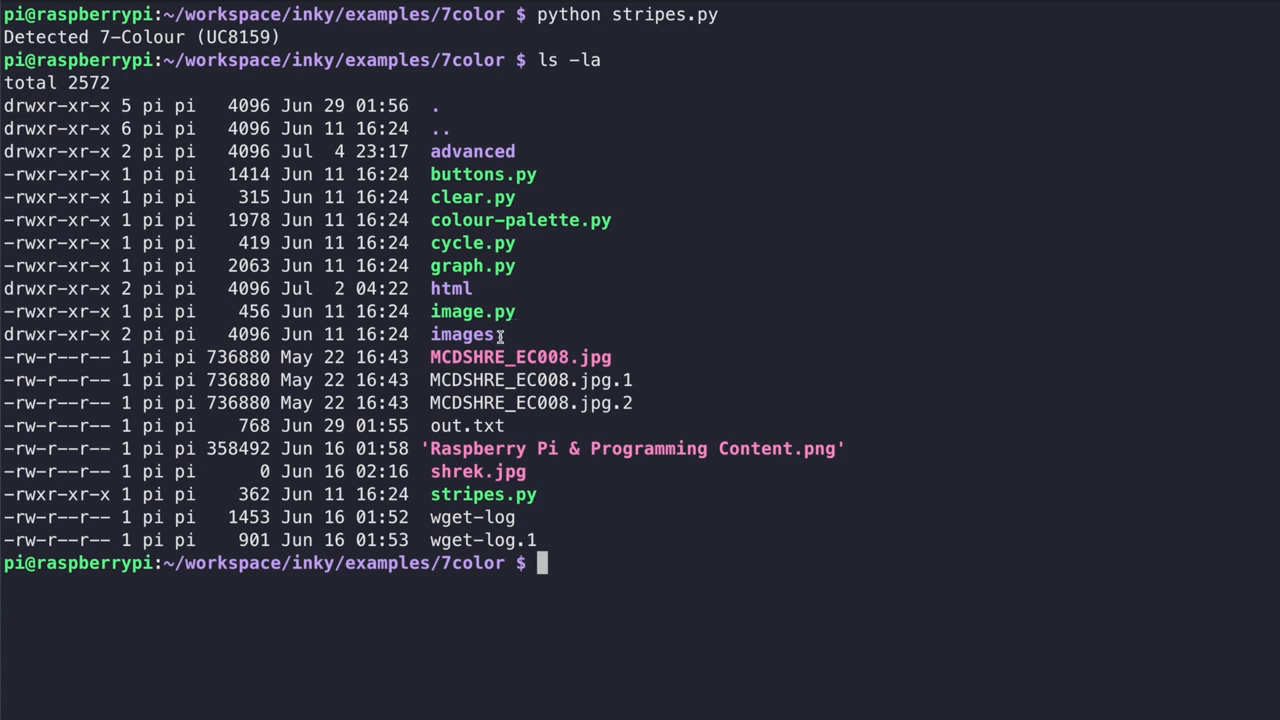
{"action": "mouse_move", "coordinate": [596, 312]}
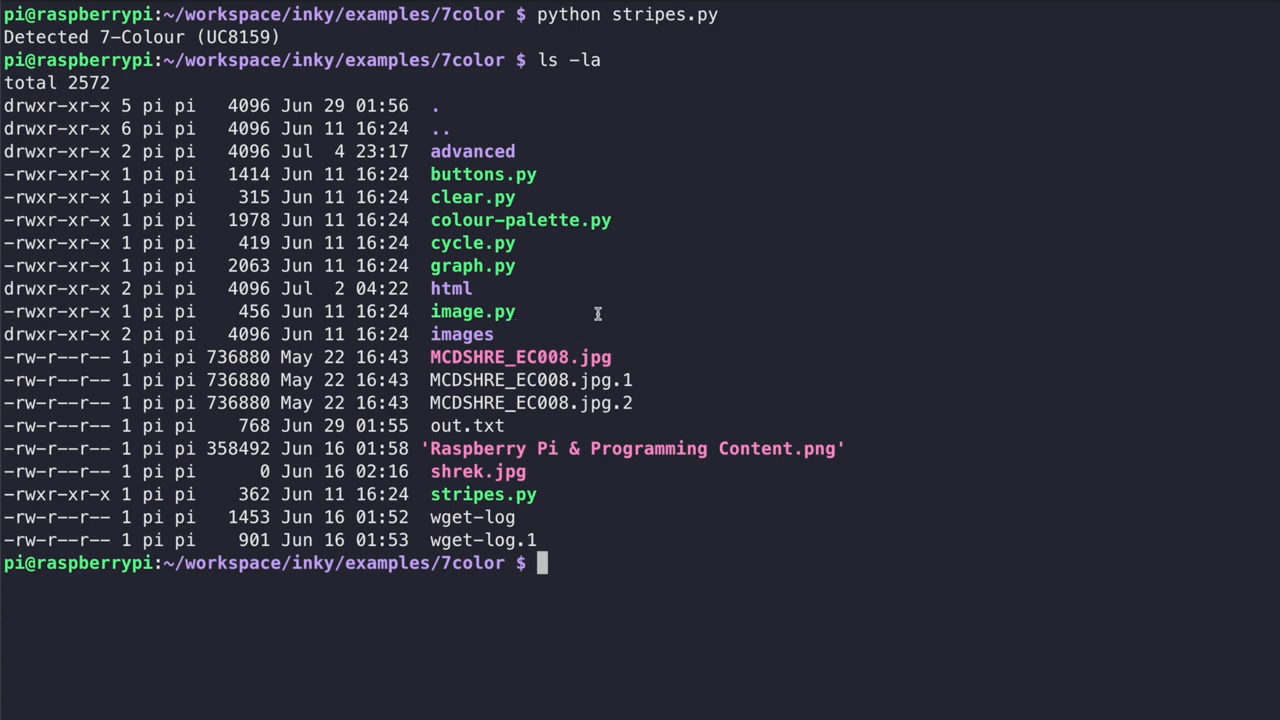
Run python image.py ~/superheroes.jpeg to show the superheroes picture on the Inky display
{"action": "type", "text": "python"}
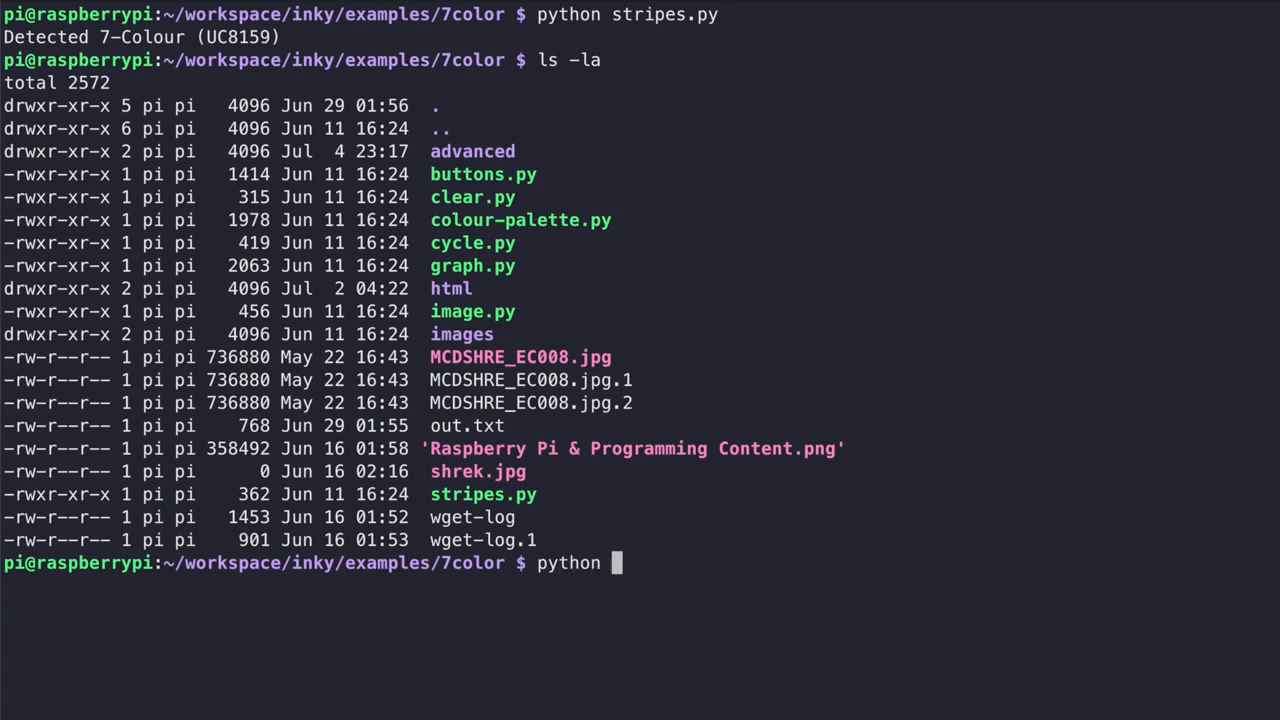
{"action": "type", "text": "image.py"}
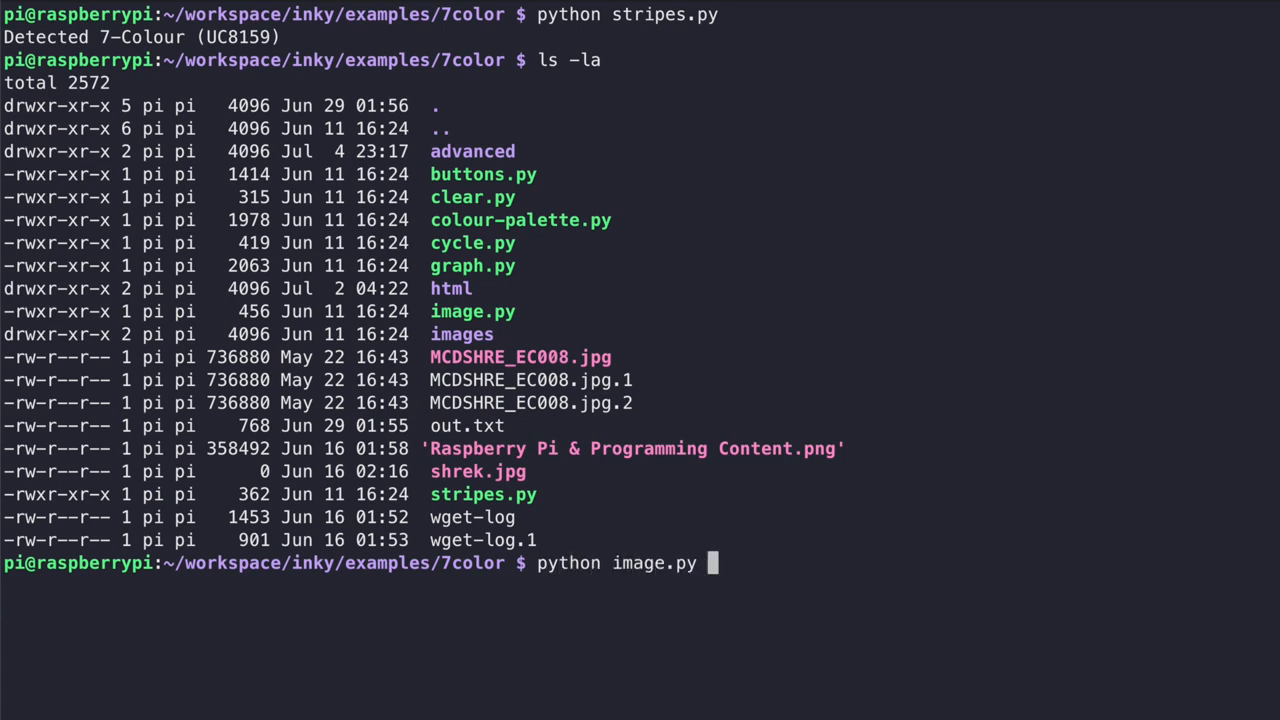
{"action": "type", "text": "~"}
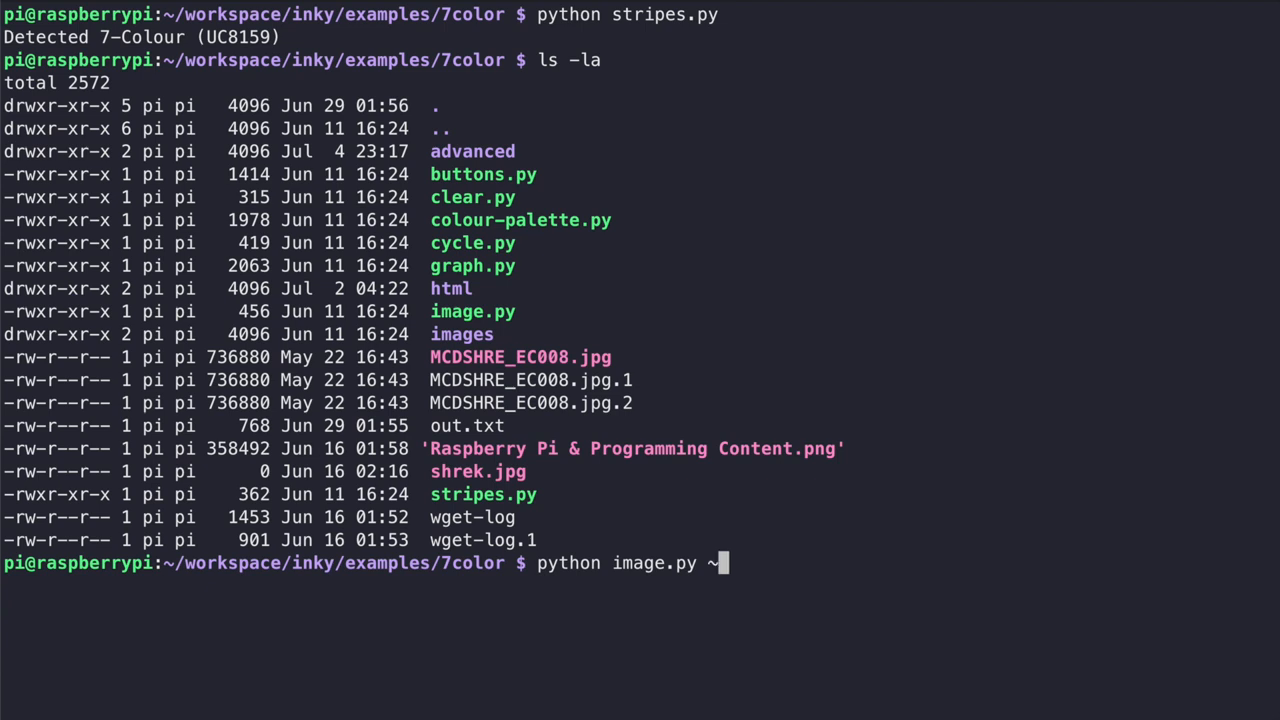
{"action": "type", "text": "/super"}
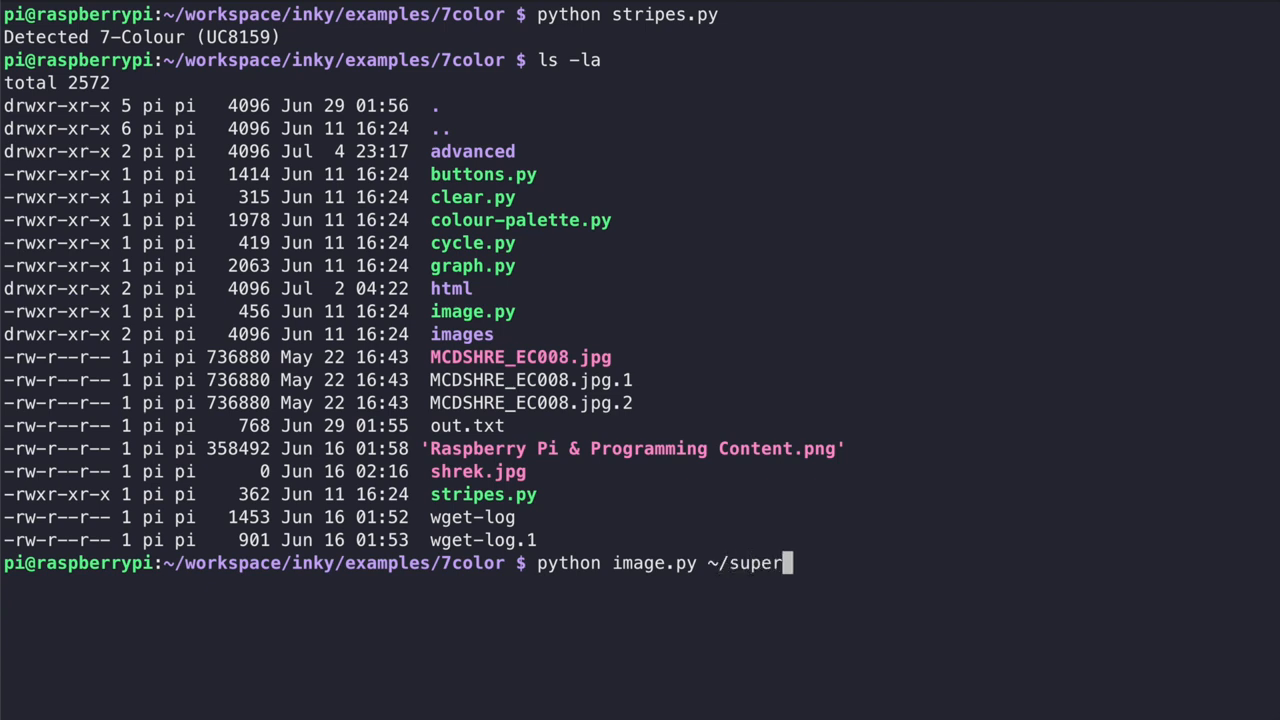
{"action": "type", "text": "heroes.jpeg"}
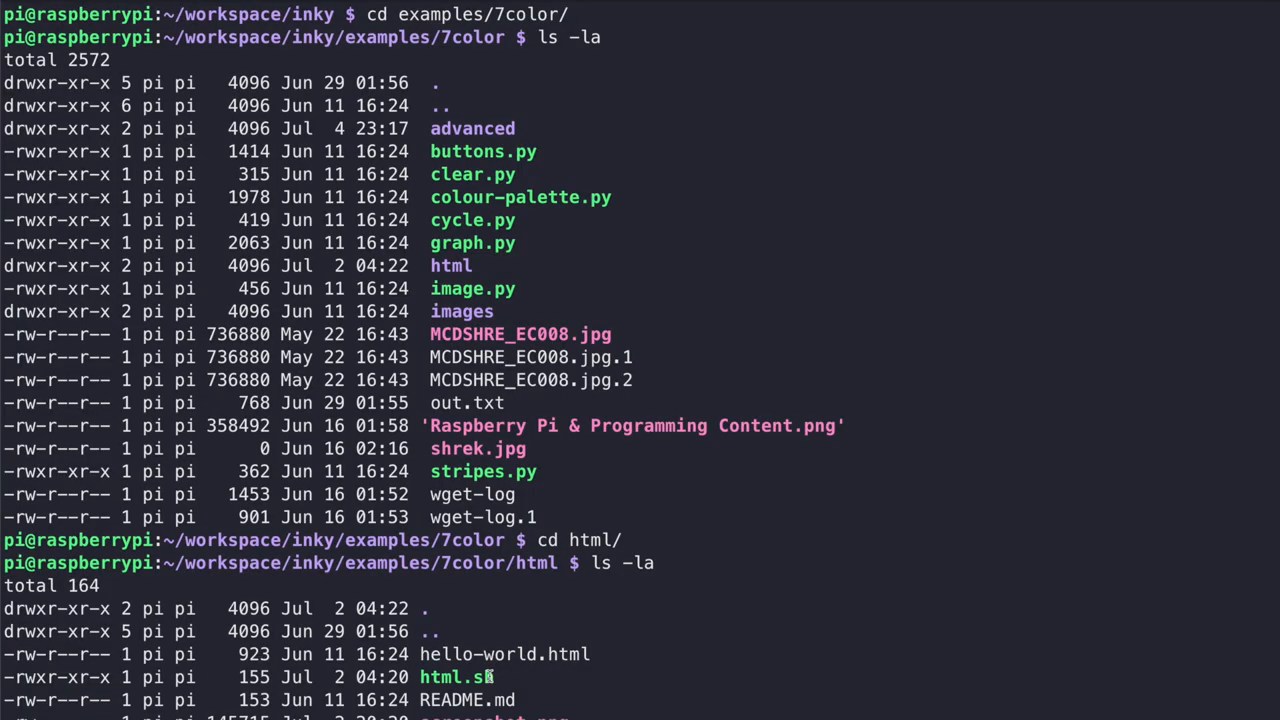
{"action": "mouse_move", "coordinate": [488, 660]}
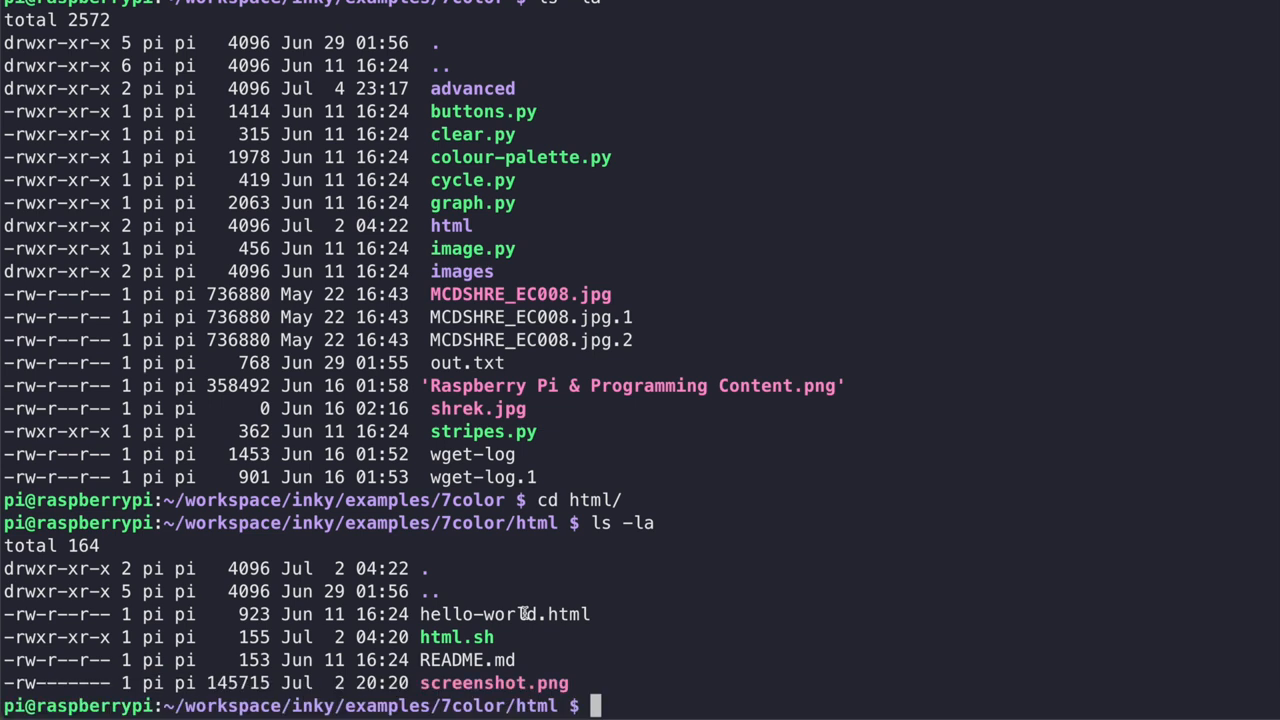
Open html.sh in vim to view its headless screenshot and image.py commands
{"action": "type", "text": "v"}
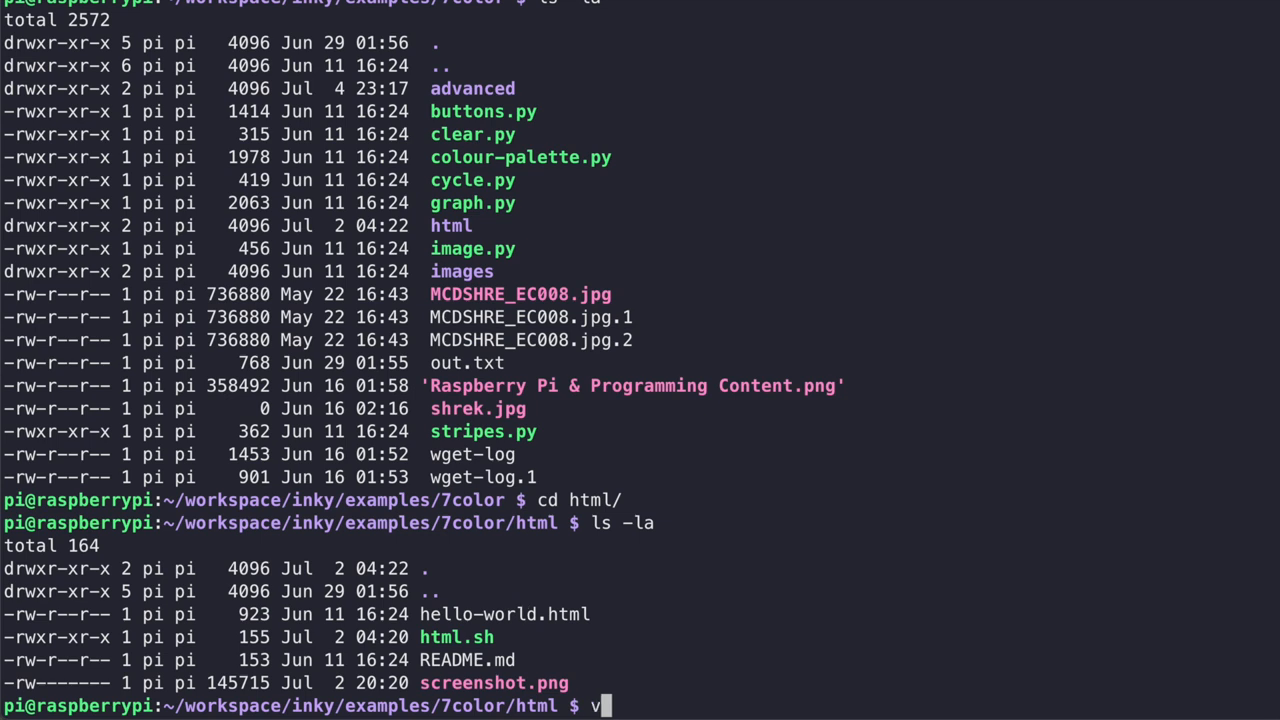
{"action": "type", "text": "im h"}
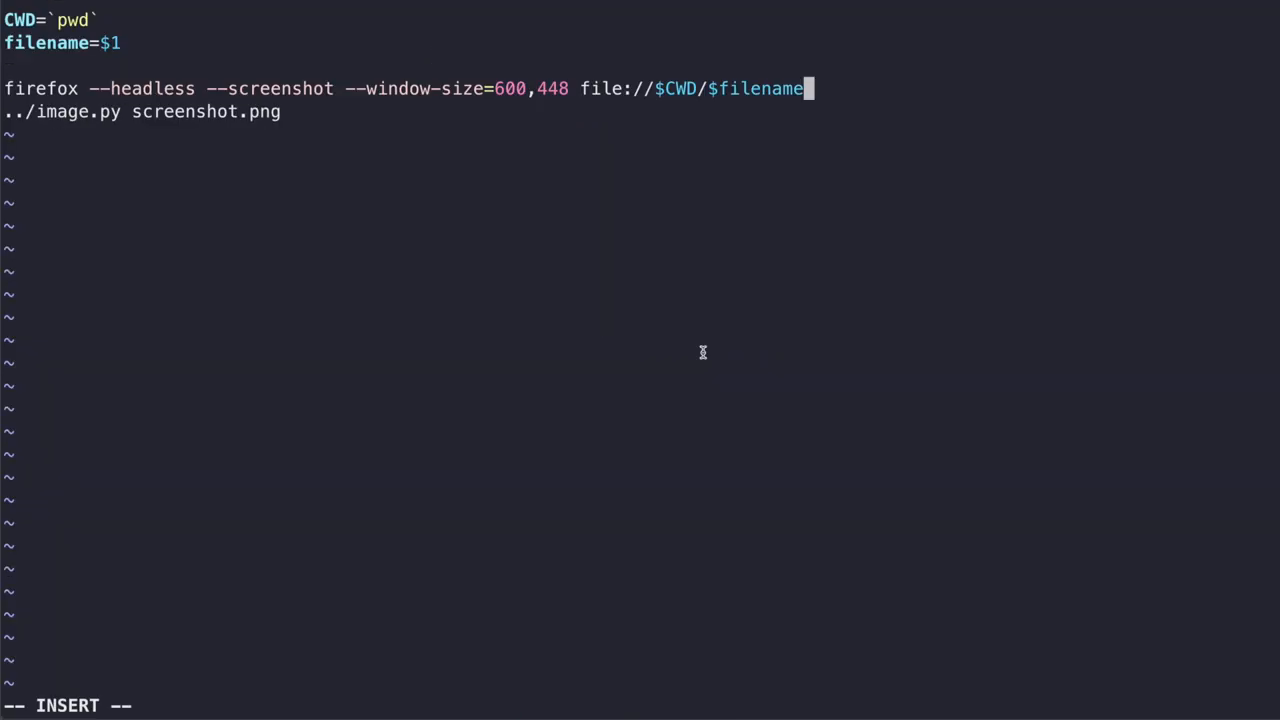
{"action": "mouse_move", "coordinate": [712, 132]}
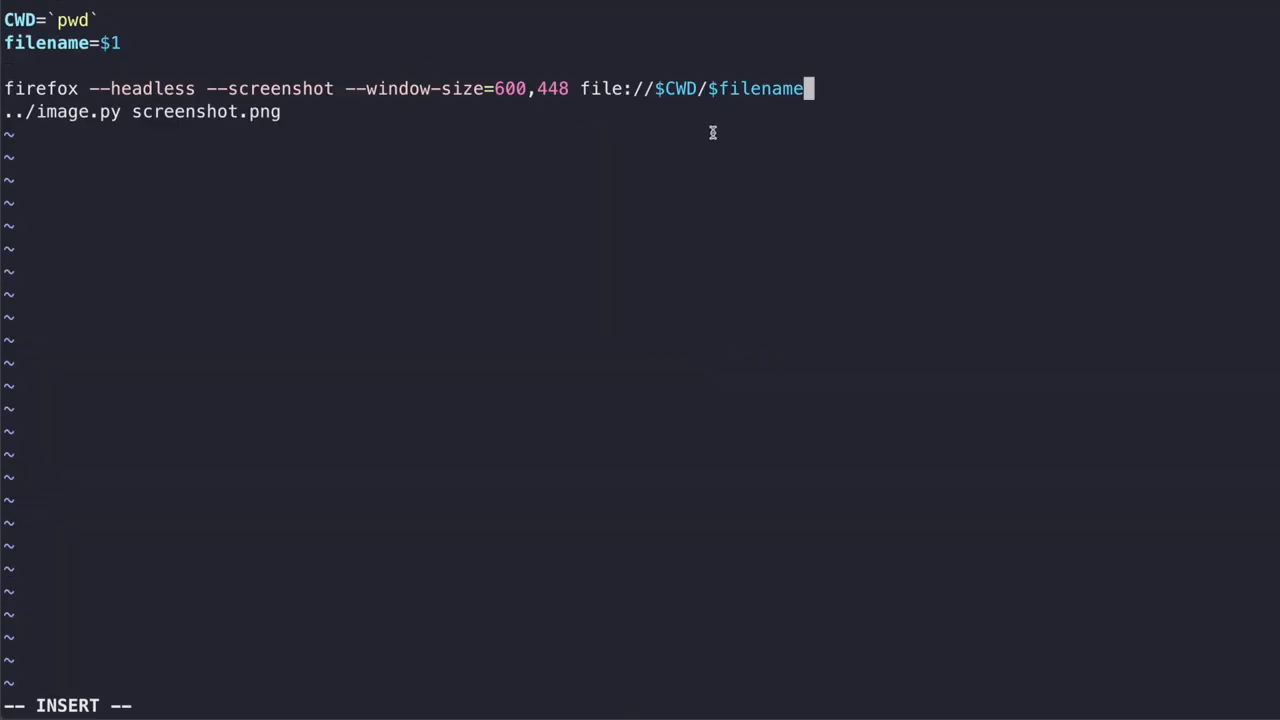
{"action": "mouse_move", "coordinate": [582, 88]}
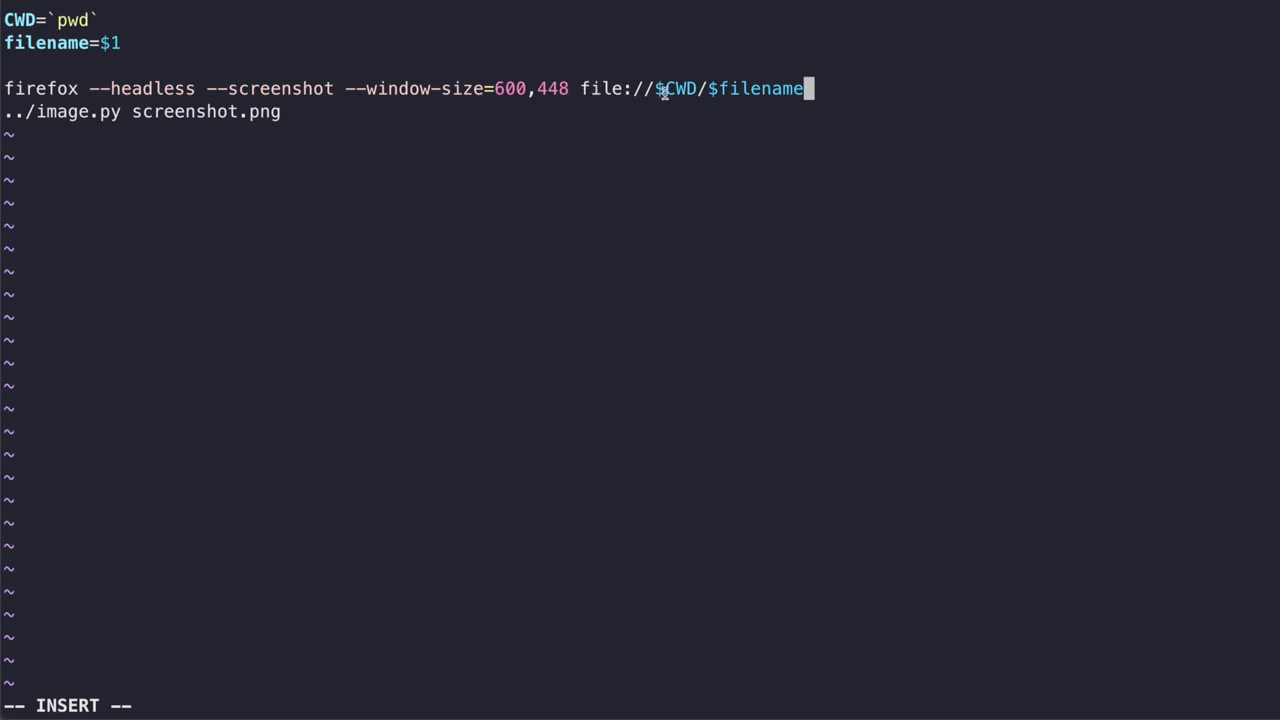
{"action": "mouse_move", "coordinate": [744, 62]}
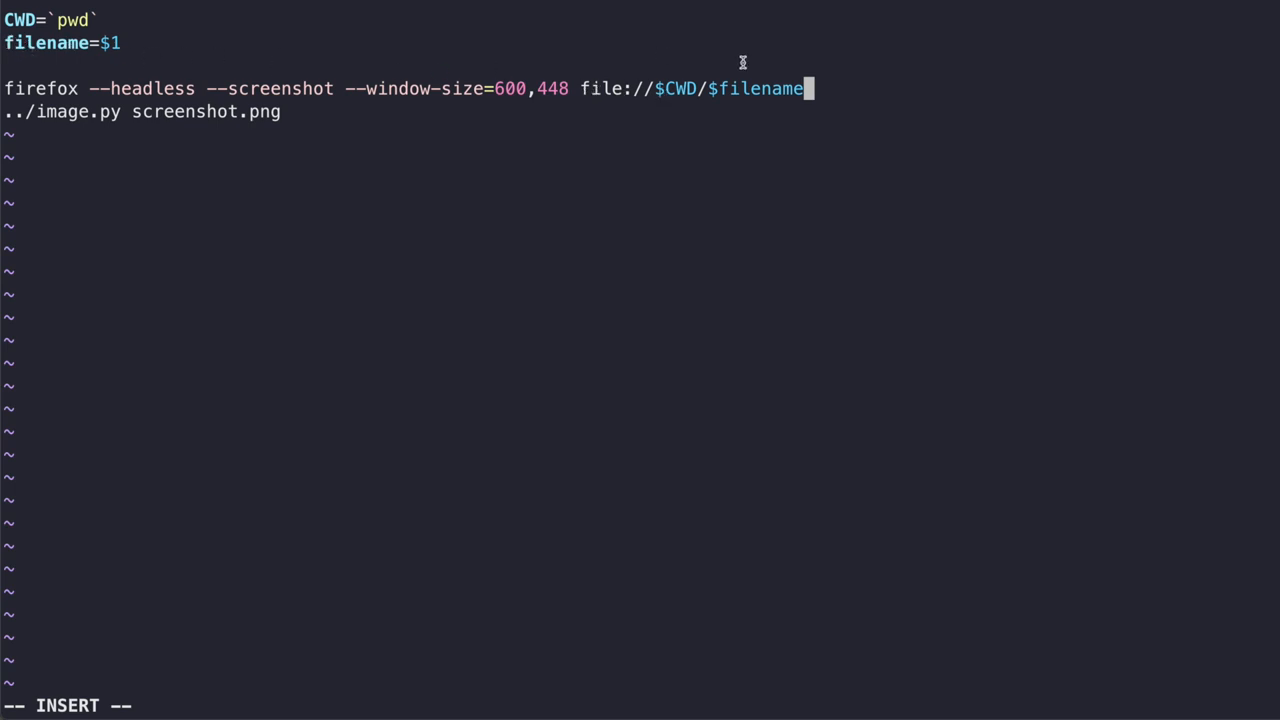
{"action": "mouse_move", "coordinate": [664, 76]}
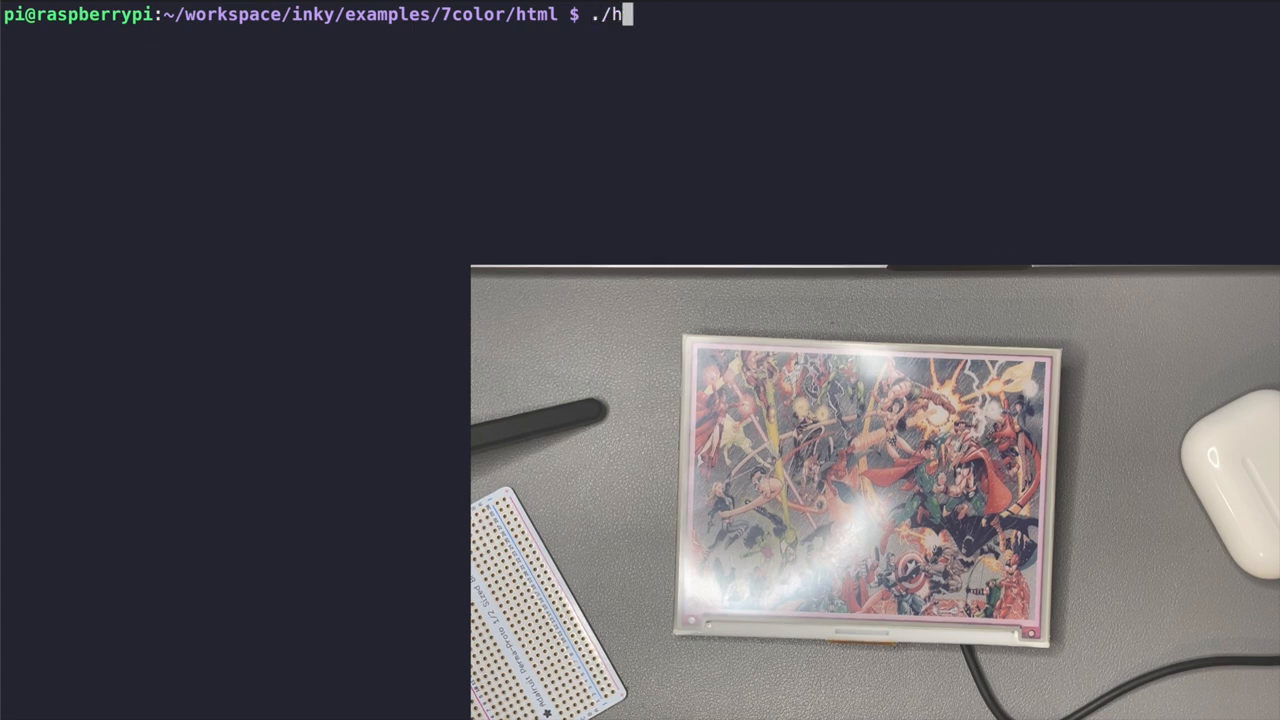
Enter ./html.sh hello-world.html at the prompt, removing the stray trailing character
{"action": "type", "text": "tml.sh"}
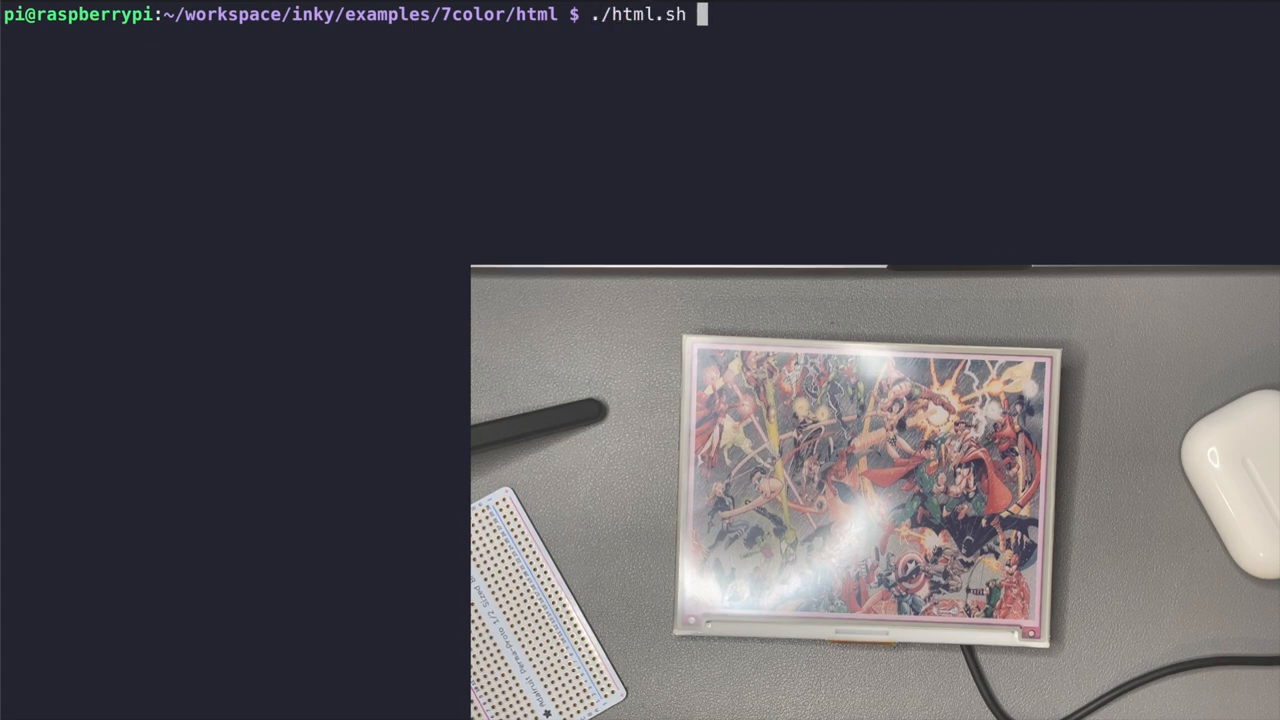
{"action": "type", "text": "hello-world.html q"}
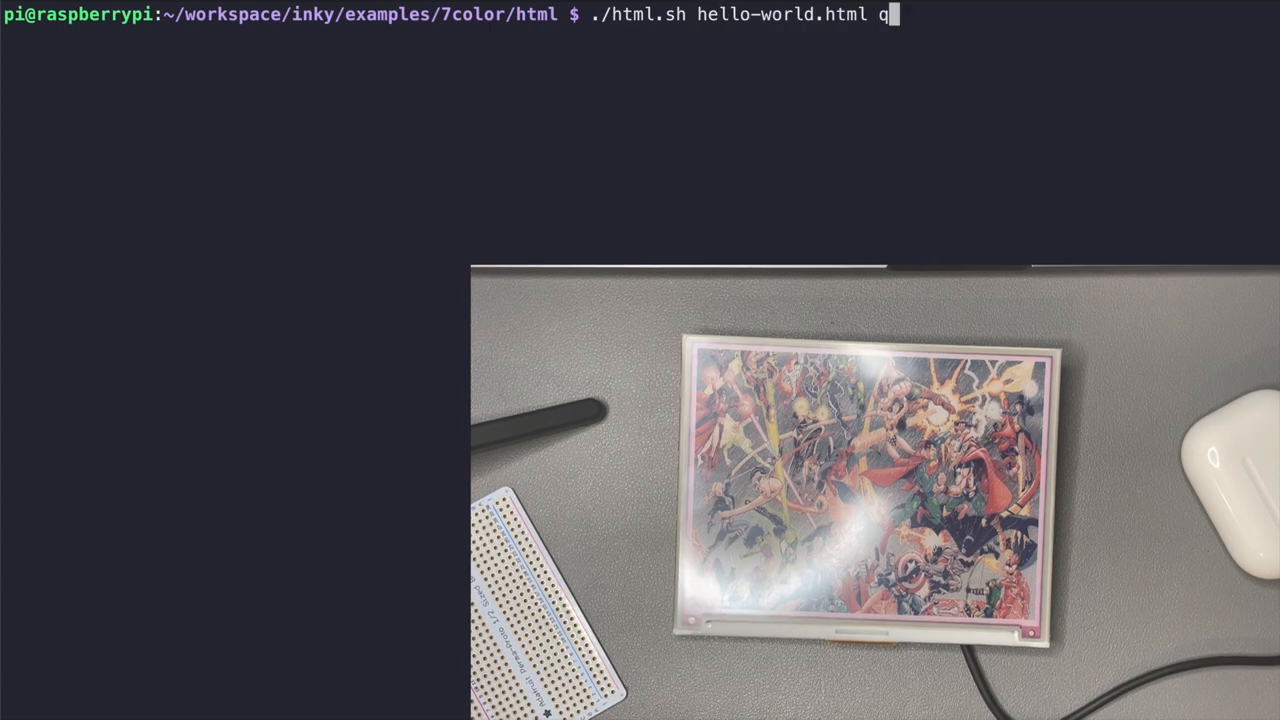
{"action": "key", "text": "Backspace"}
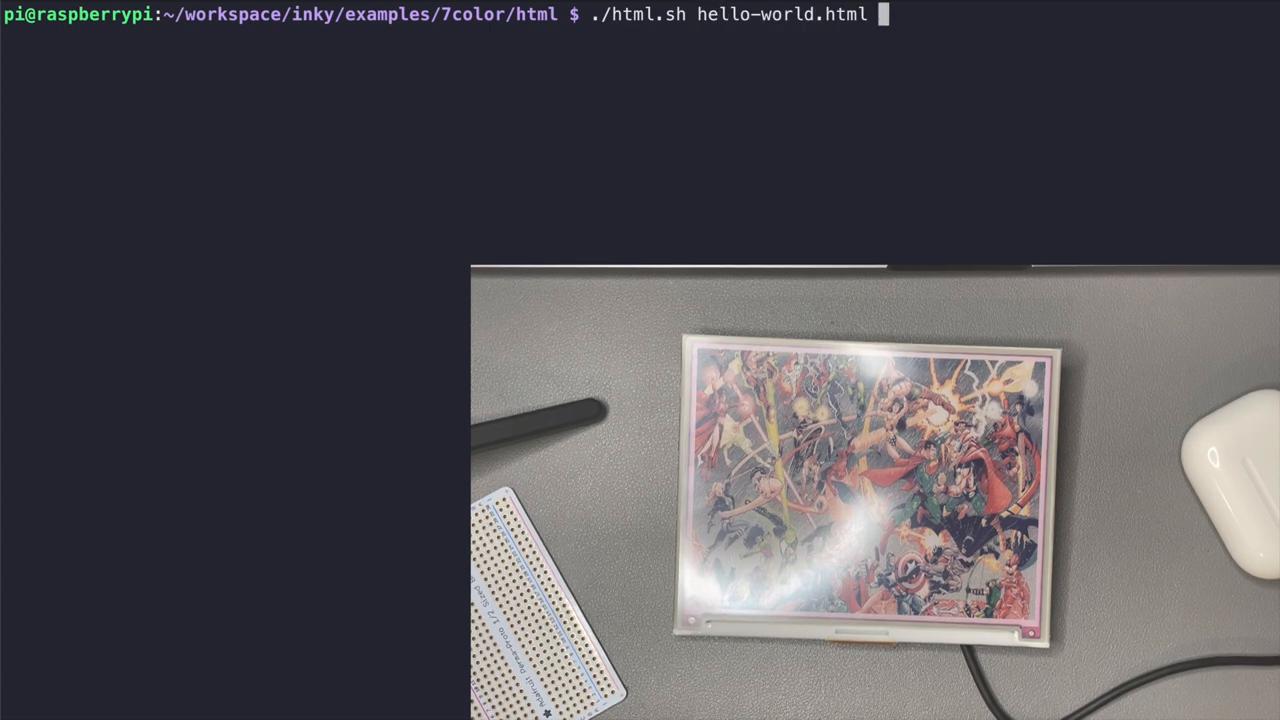